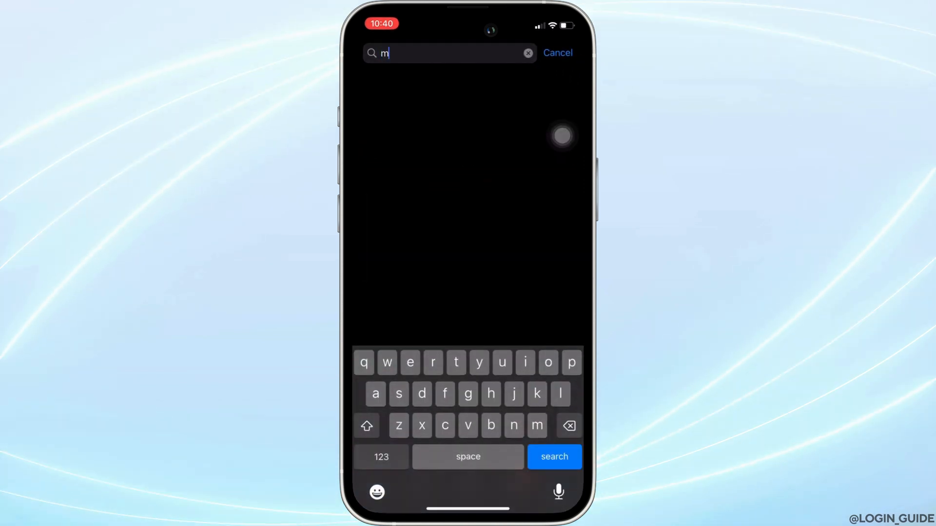
Search the App Store for "meta", then open iPhone Storage in Settings.
text(eta)
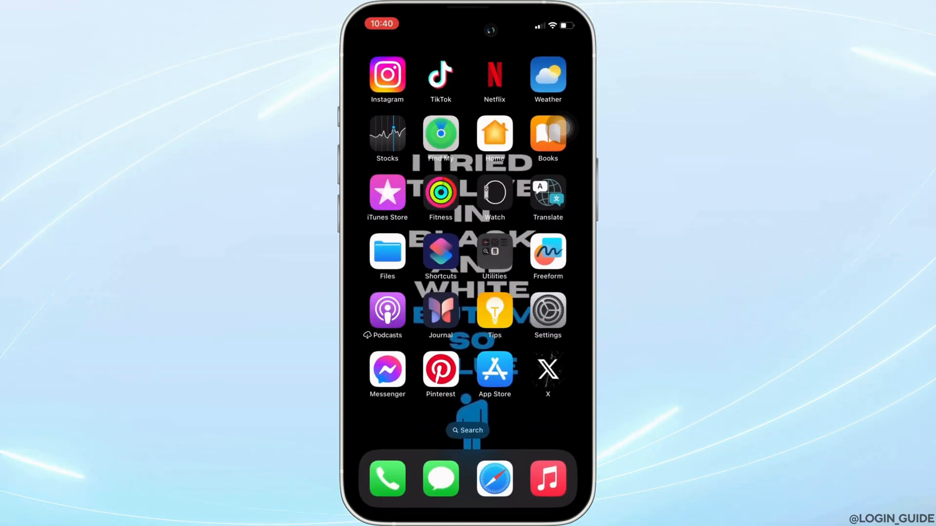
click(546, 310)
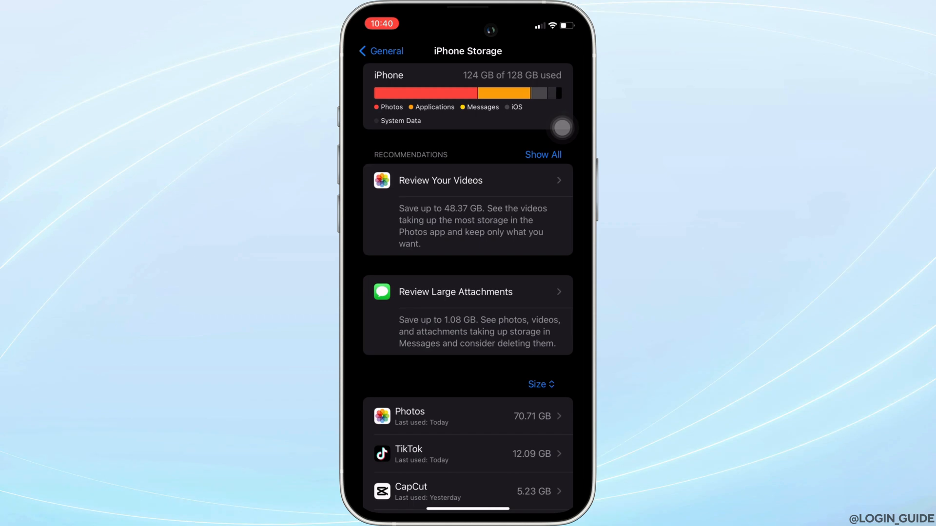
Scroll the iPhone Storage app list down to Meta Quest and open its storage page.
scroll(down, 3)
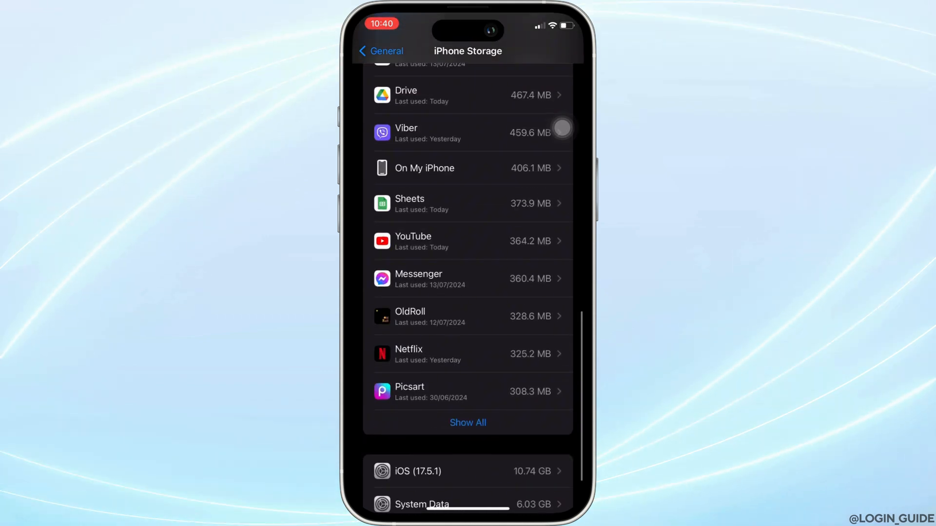
scroll(down, 3)
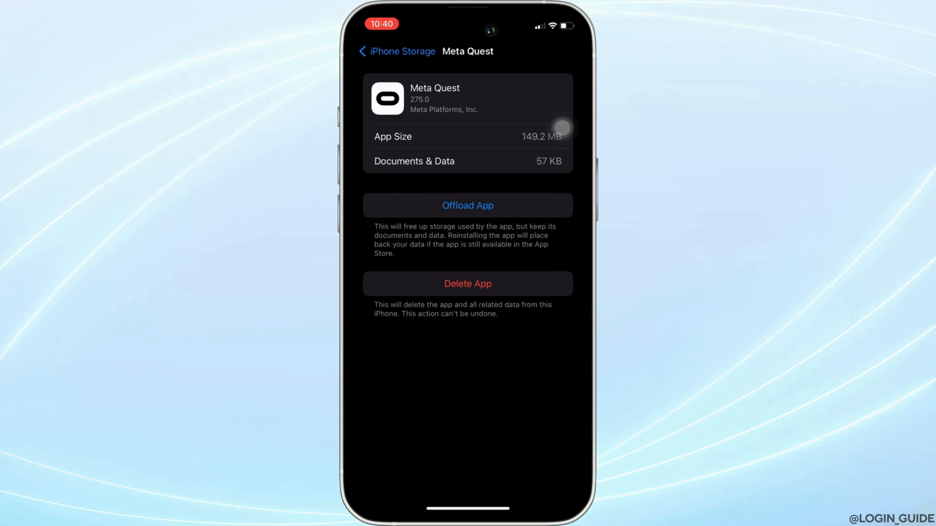
Offload Meta Quest and confirm, keeping its documents and data.
click(467, 206)
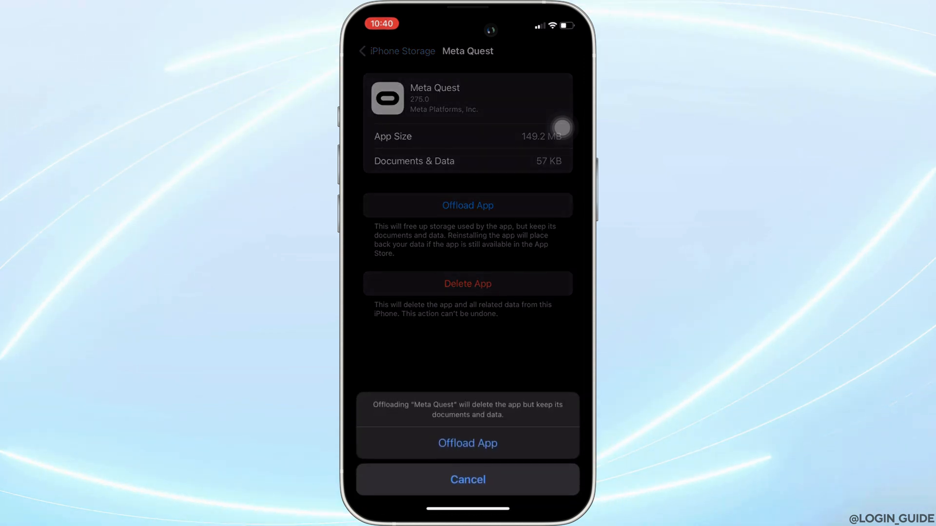
click(467, 443)
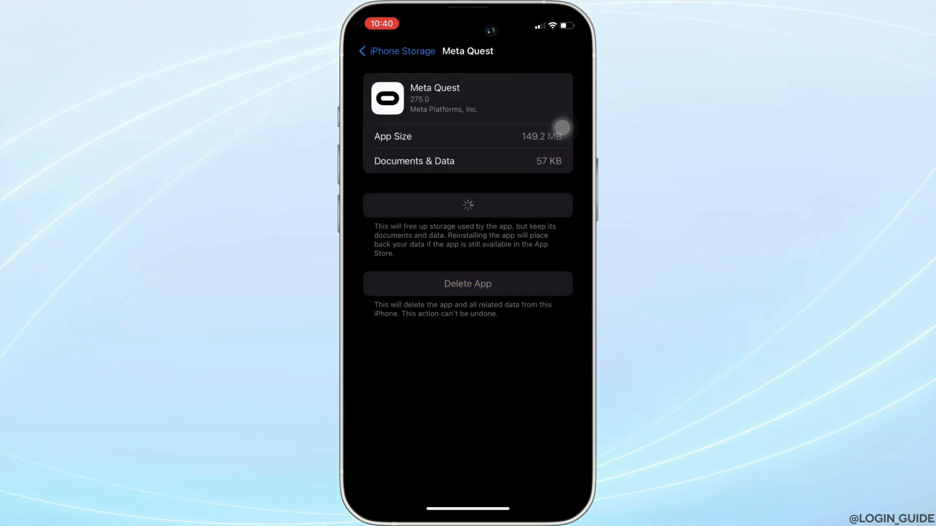
click(467, 205)
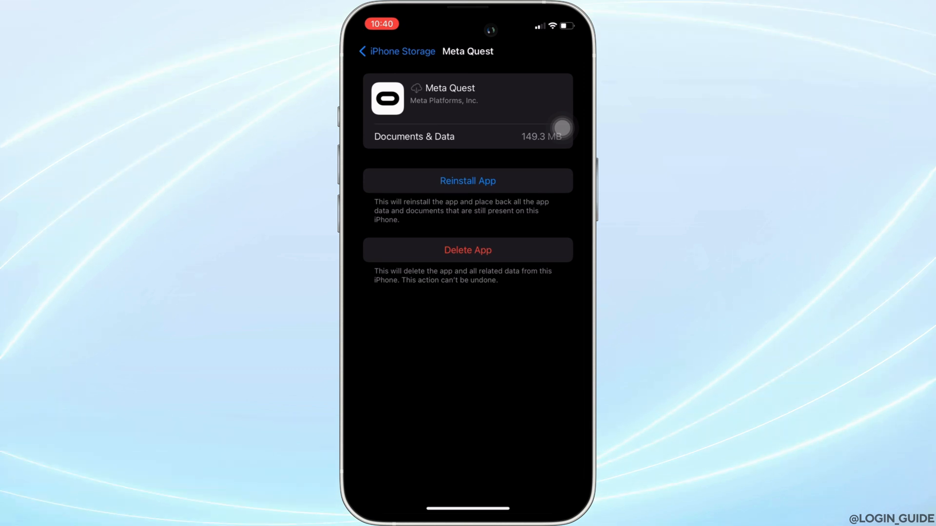